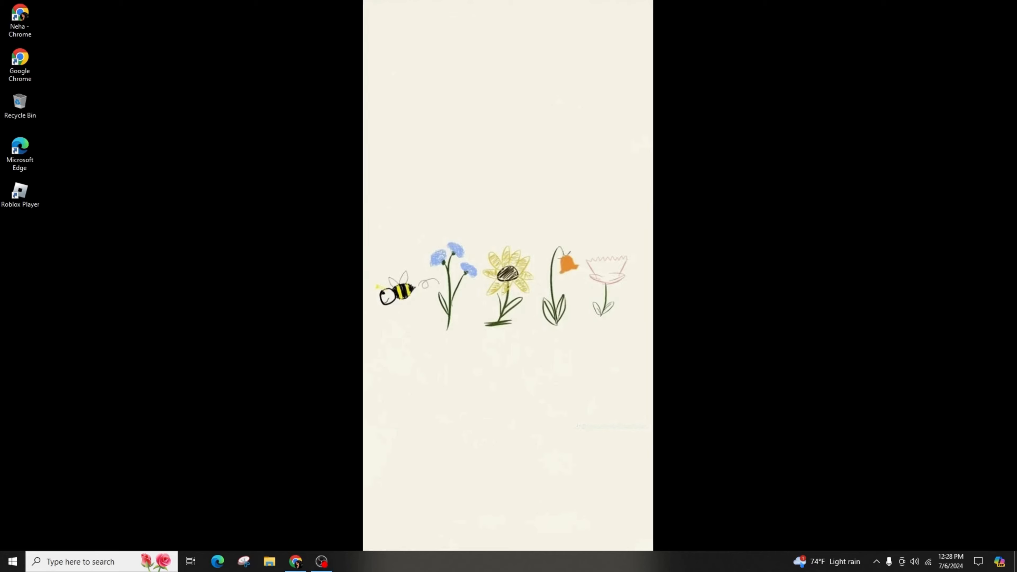
pyautogui.moveTo(12, 562)
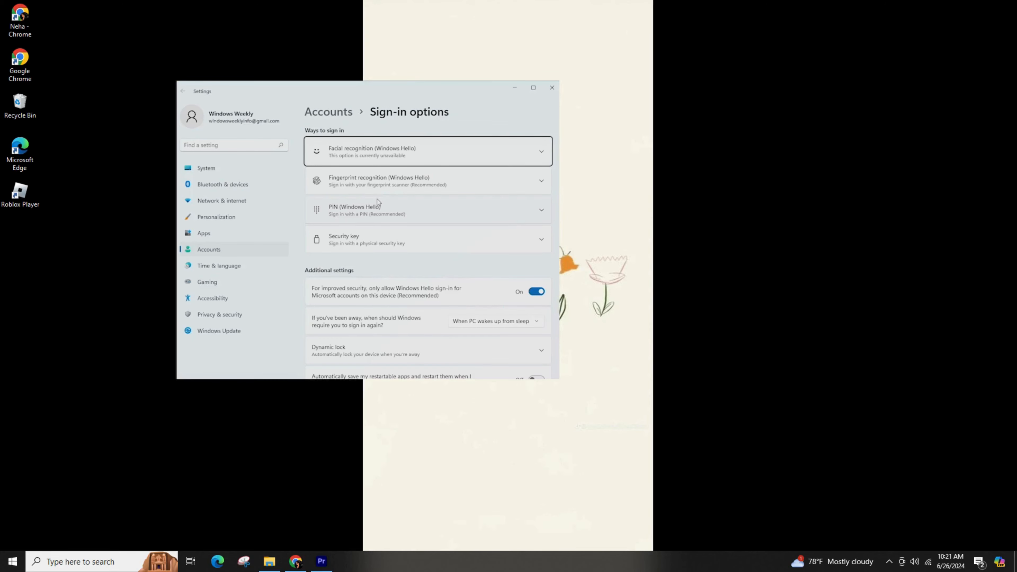
# Step: Expand the Fingerprint recognition (Windows Hello) entry on the Sign-in options page
pyautogui.click(428, 180)
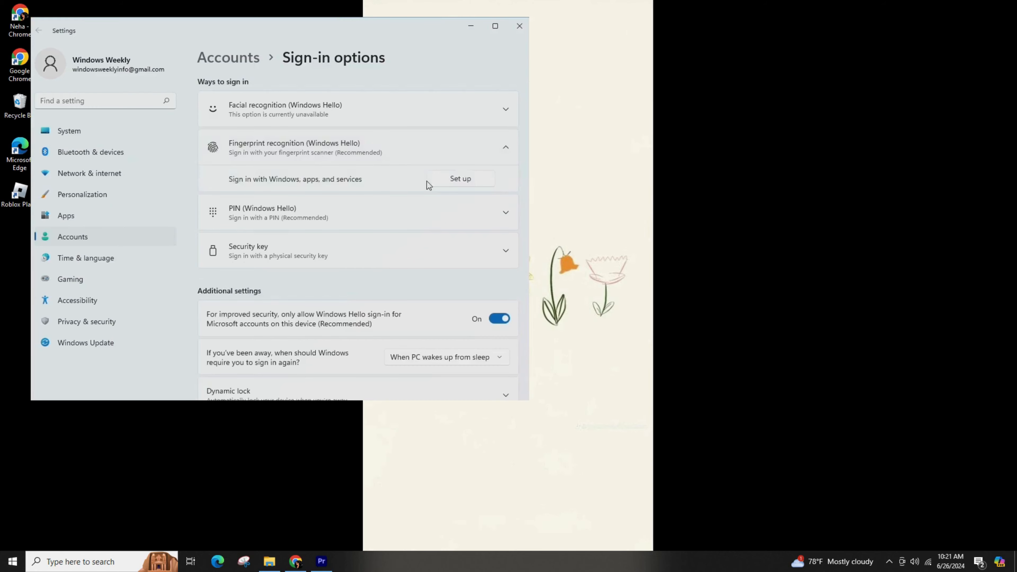
# Step: Run fingerprint Set up through the scans and dismiss the 'All set!' confirmation
pyautogui.click(460, 179)
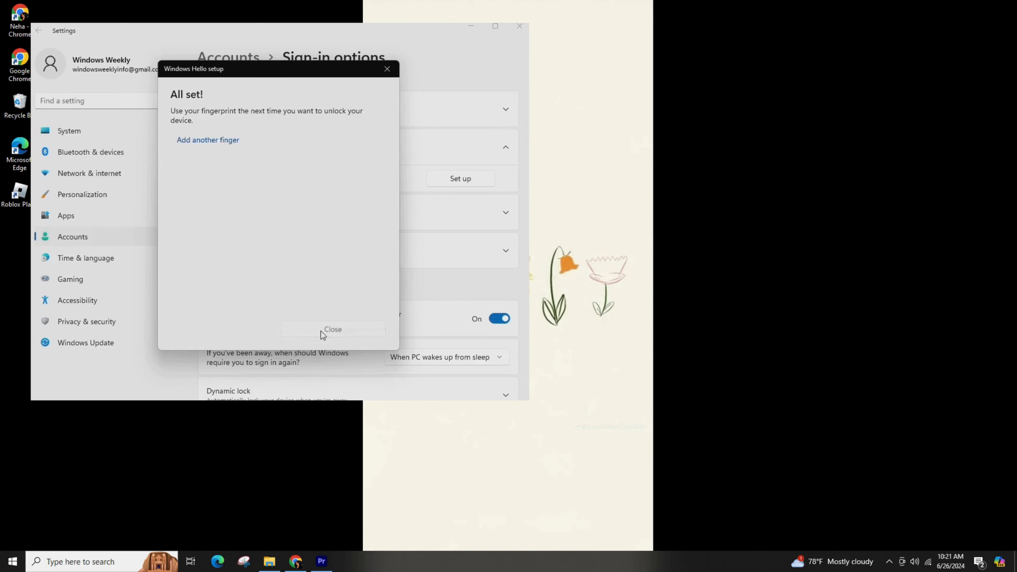
pyautogui.click(332, 329)
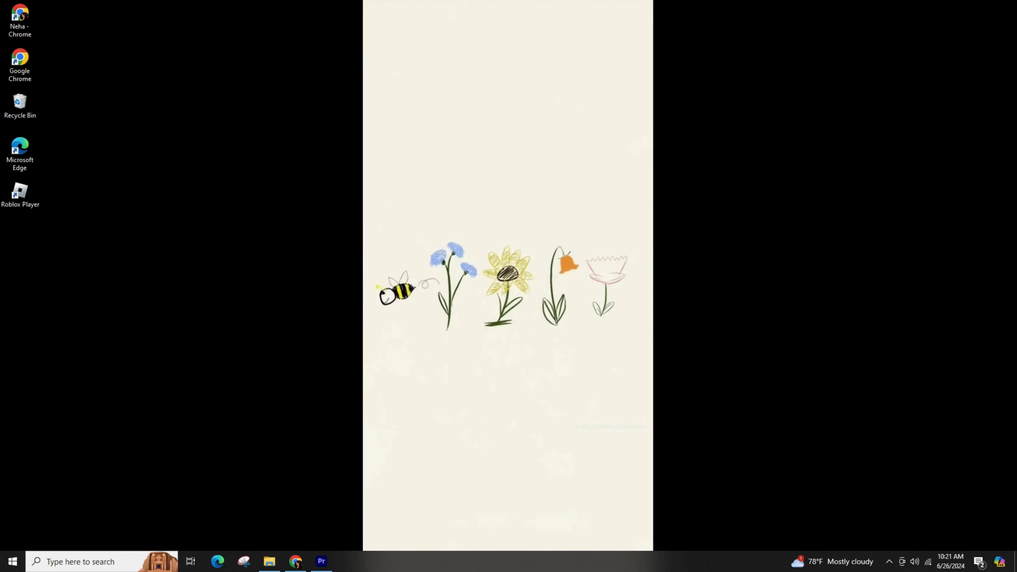